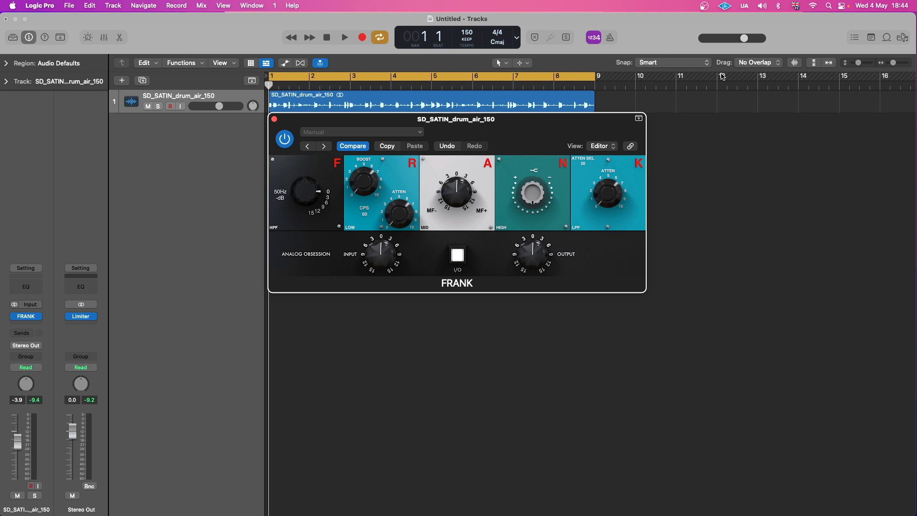
pyautogui.moveTo(497, 182)
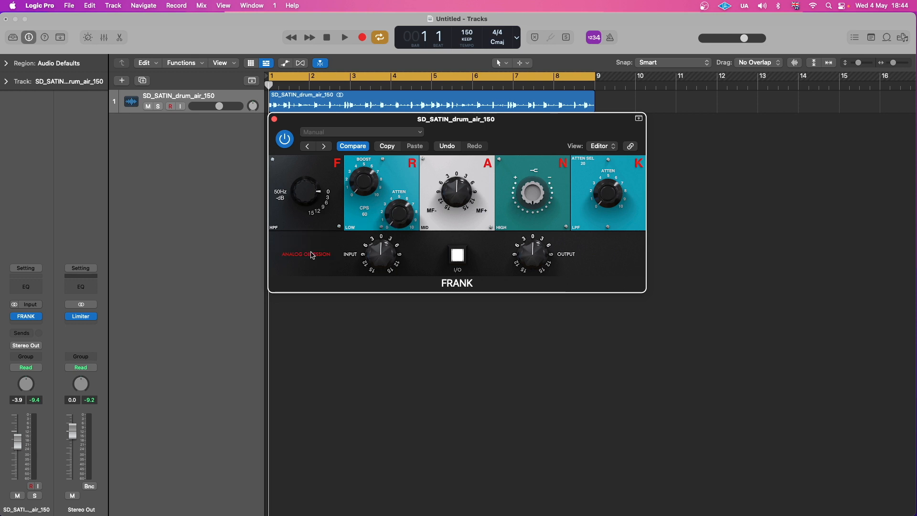
pyautogui.moveTo(306, 254)
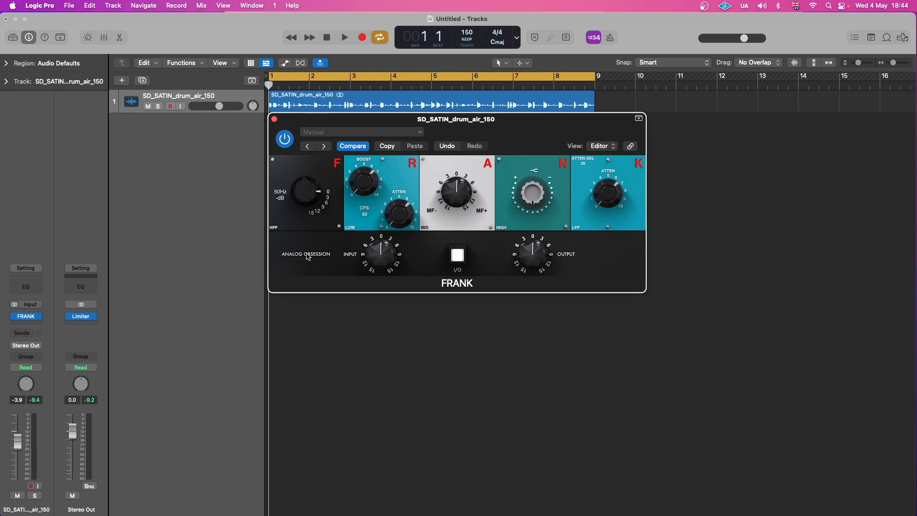
pyautogui.moveTo(316, 201)
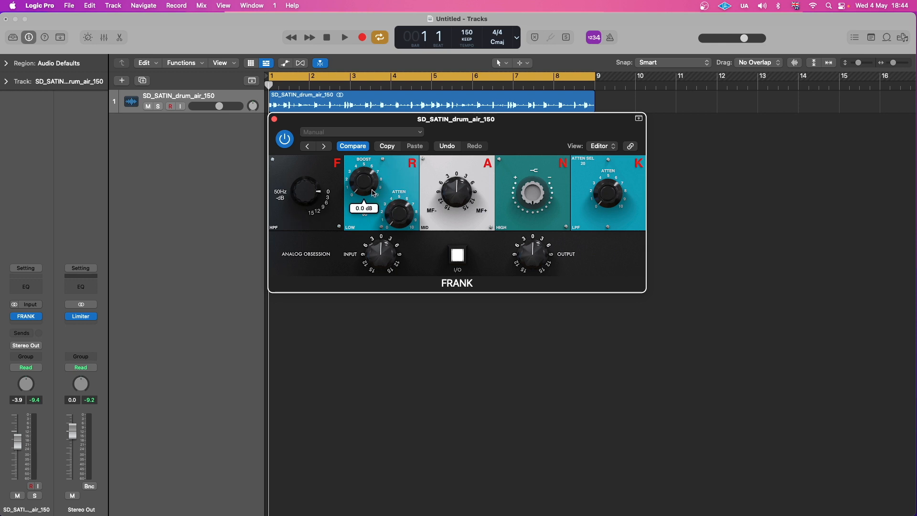
pyautogui.moveTo(458, 194)
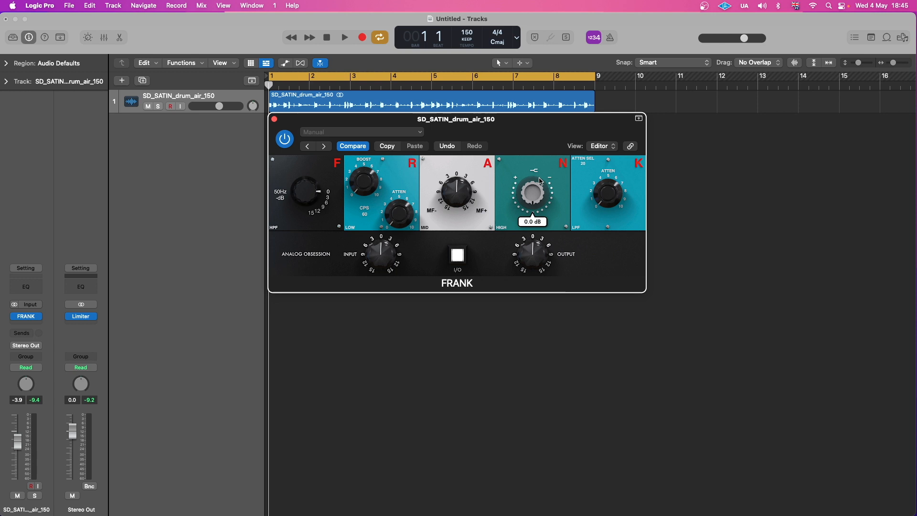
pyautogui.moveTo(535, 200)
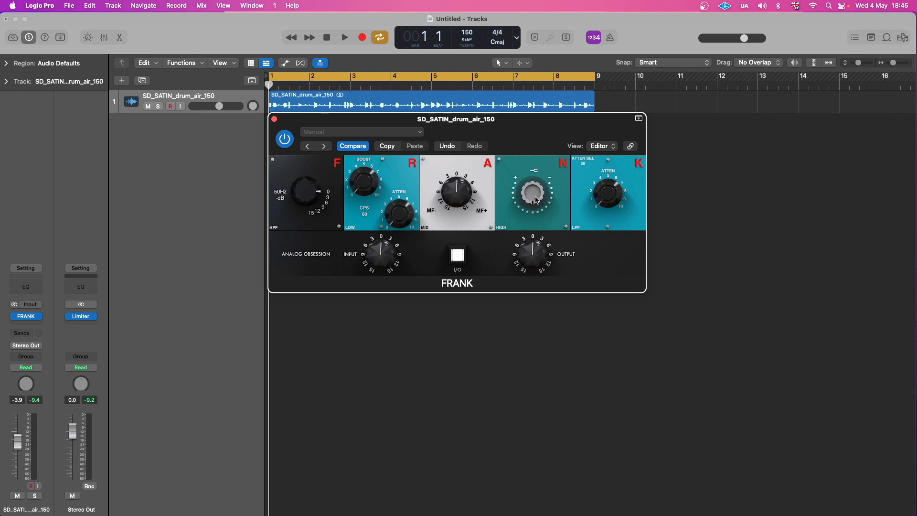
pyautogui.moveTo(608, 192)
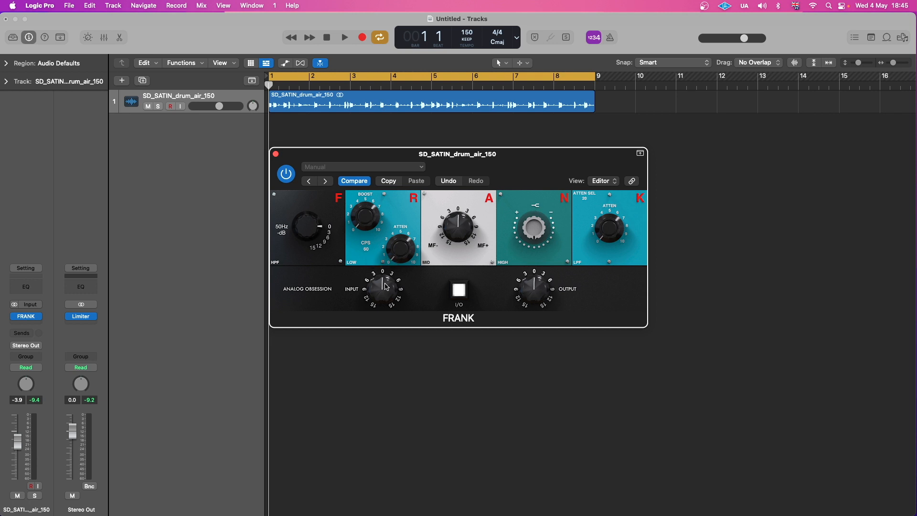
pyautogui.moveTo(533, 290)
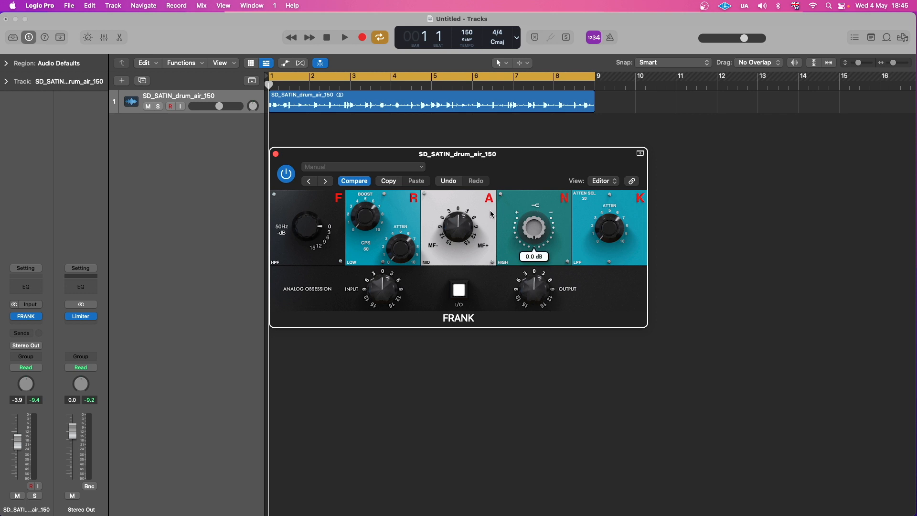
# Play the drum loop and raise FRANK's low-band boost to 1.5 dB
pyautogui.click(344, 37)
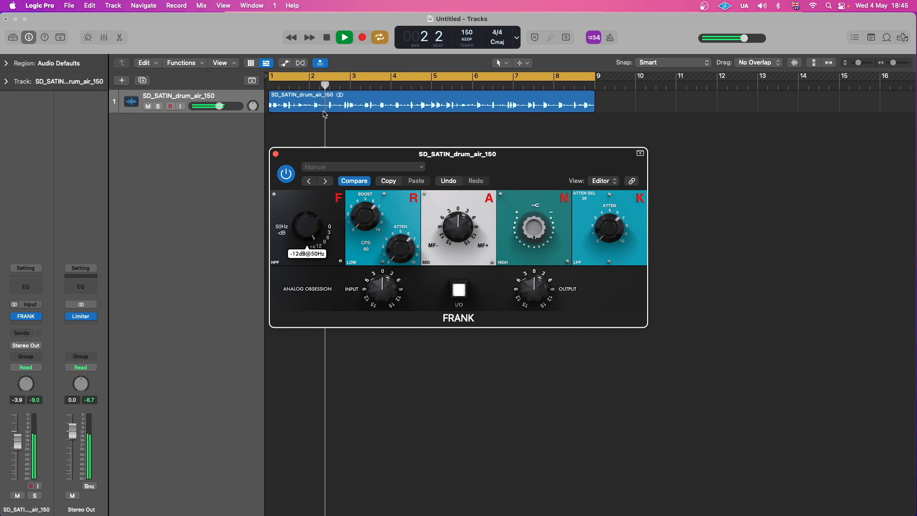
pyautogui.moveTo(304, 225); pyautogui.dragTo(304, 234)
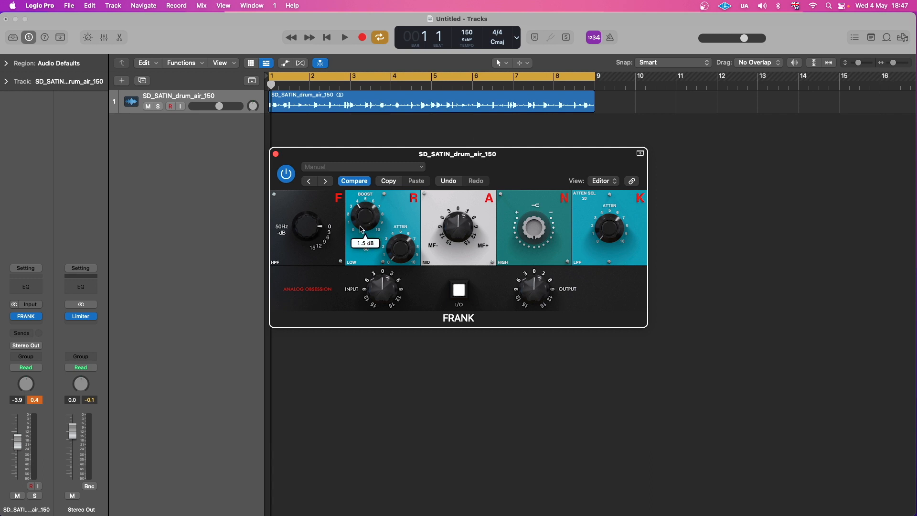
pyautogui.moveTo(364, 215); pyautogui.dragTo(362, 219)
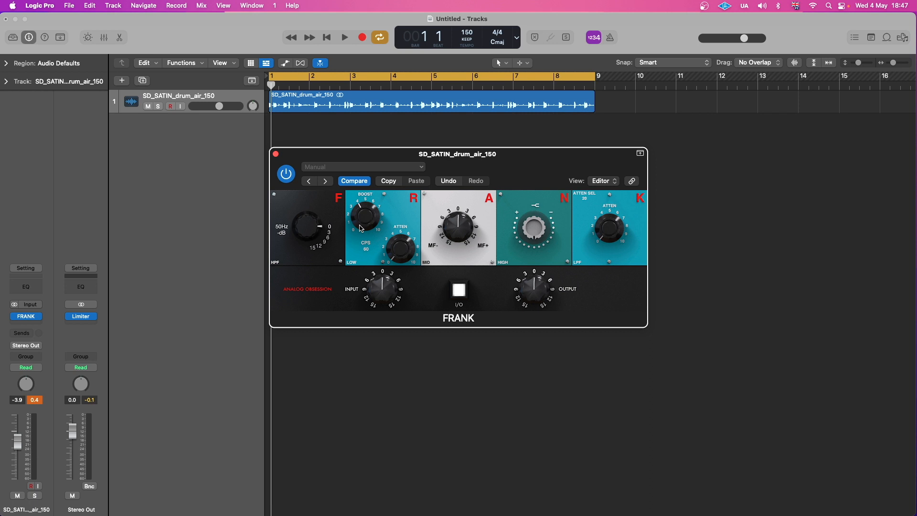
pyautogui.click(344, 37)
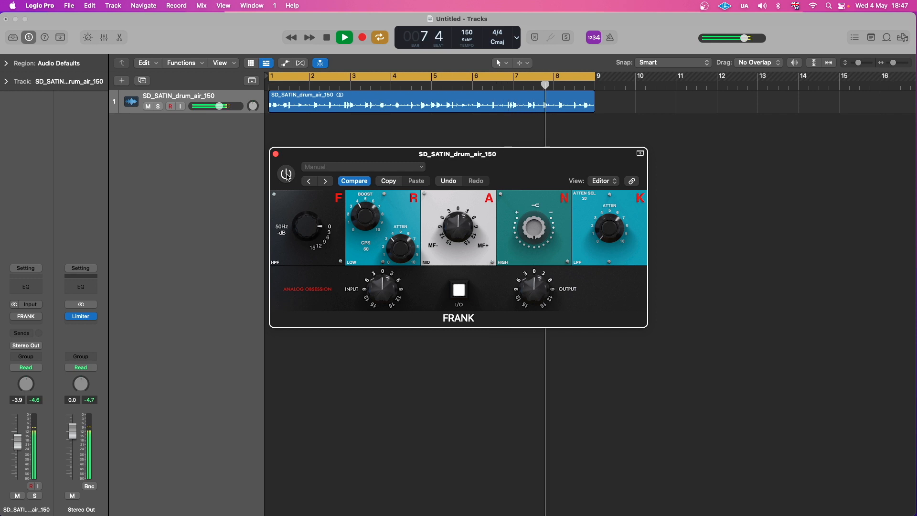
pyautogui.click(286, 174)
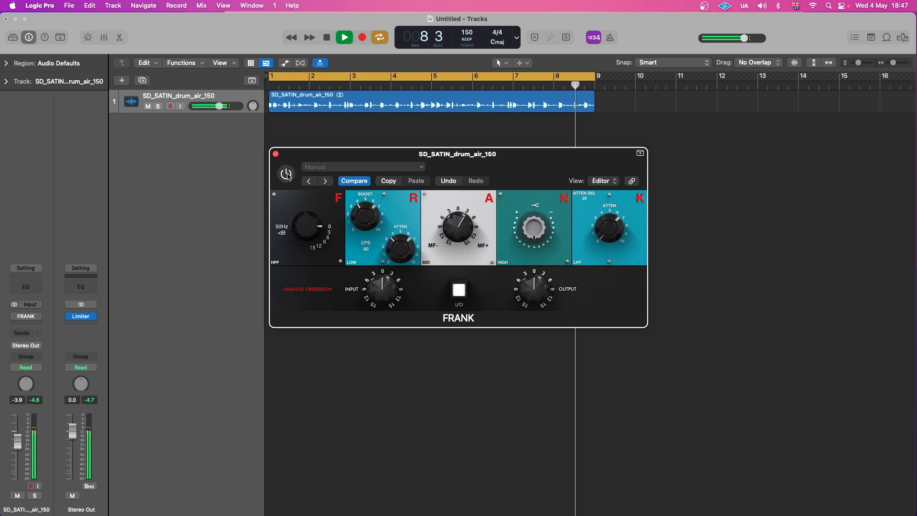
pyautogui.click(286, 174)
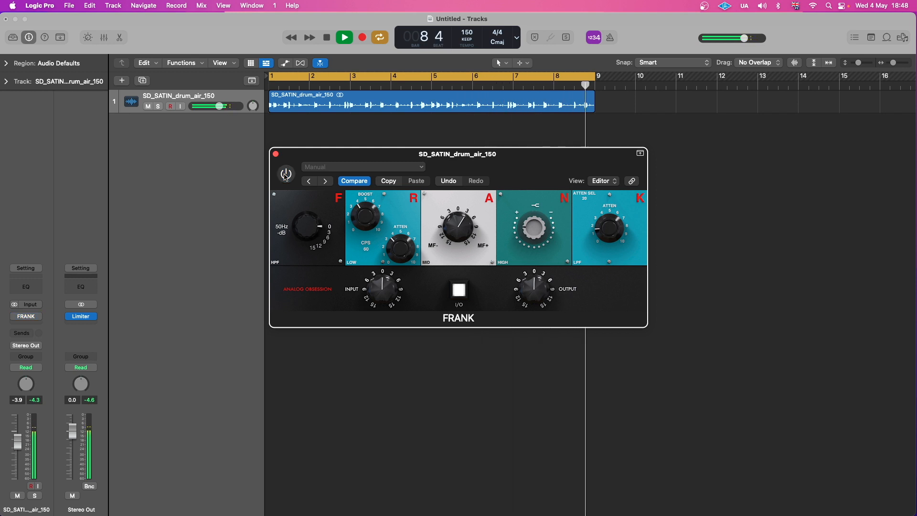
pyautogui.click(285, 174)
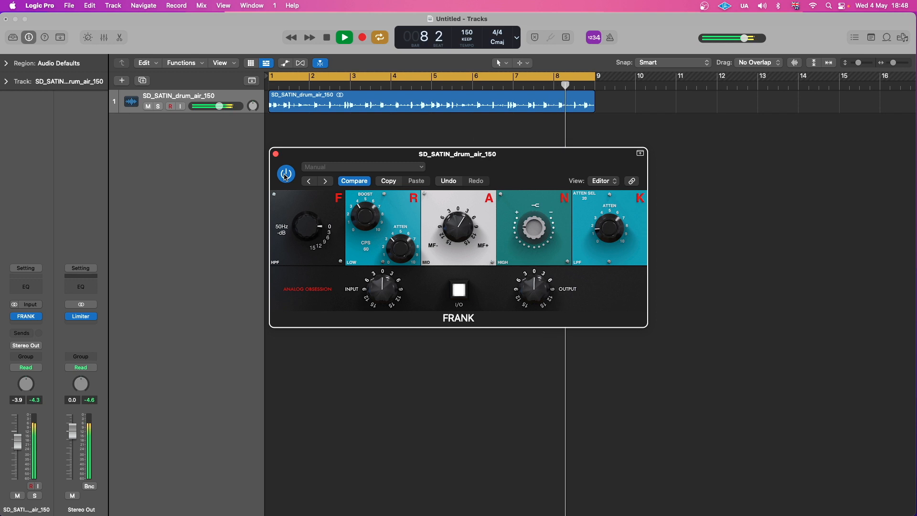
pyautogui.click(344, 36)
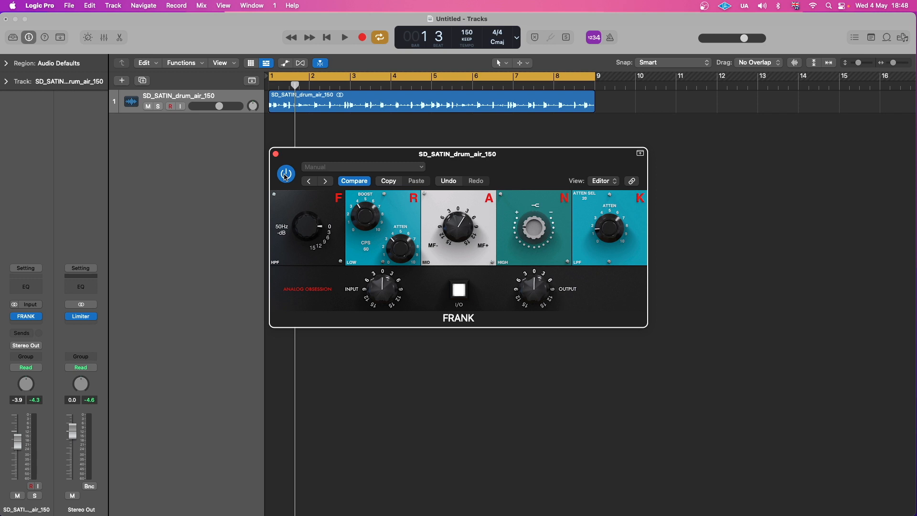
# Replay the loop, bypass FRANK to compare, and open the drum track's send options
pyautogui.click(344, 36)
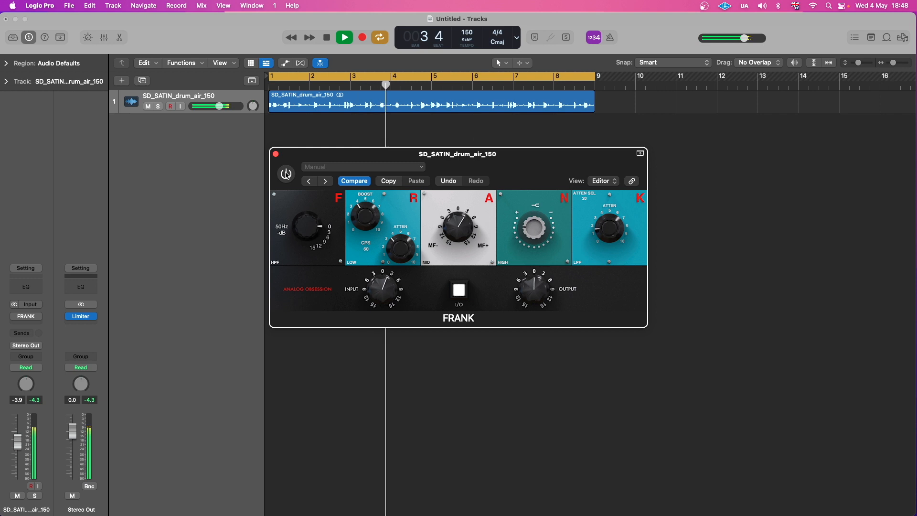
pyautogui.click(285, 173)
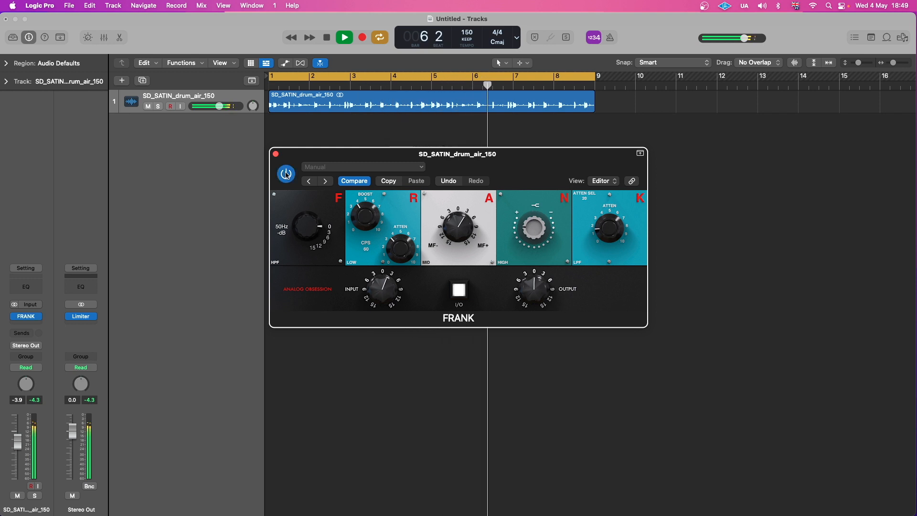
pyautogui.click(344, 37)
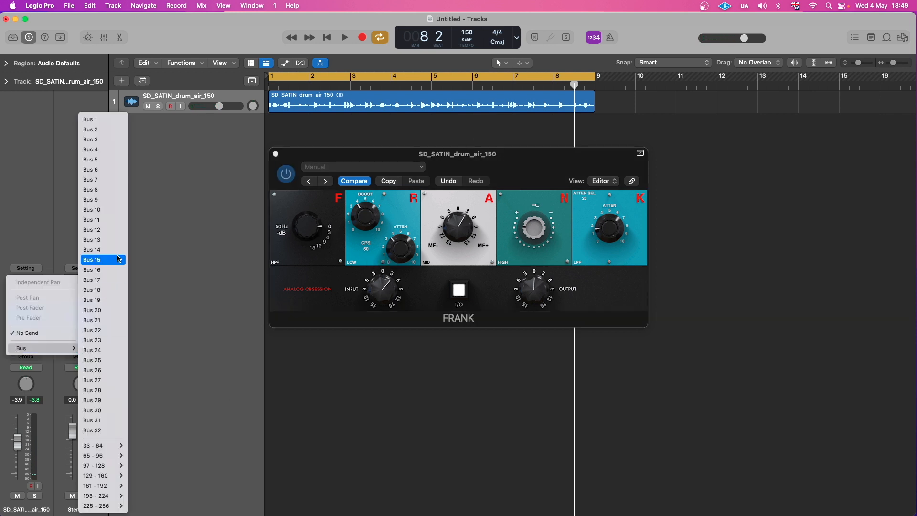
# Route the drum track's send to Bus 1 and set it to Pre Fader
pyautogui.click(90, 119)
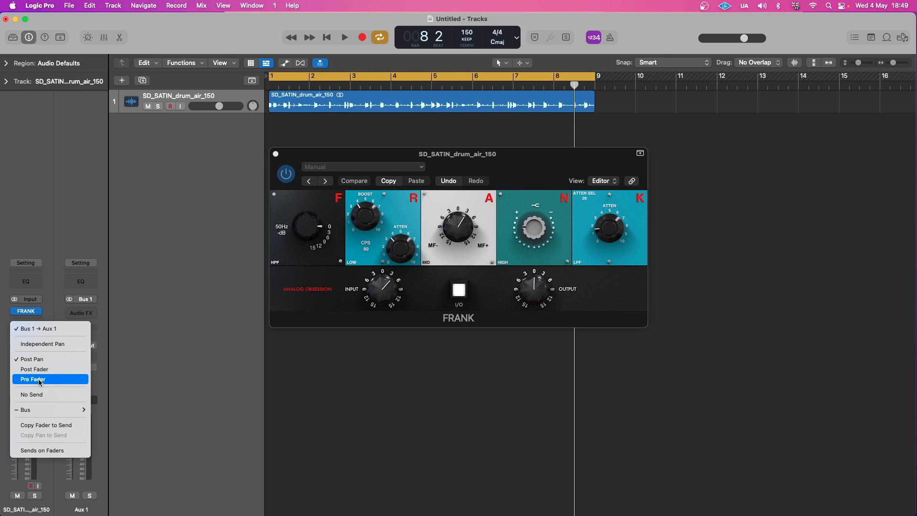
pyautogui.click(32, 378)
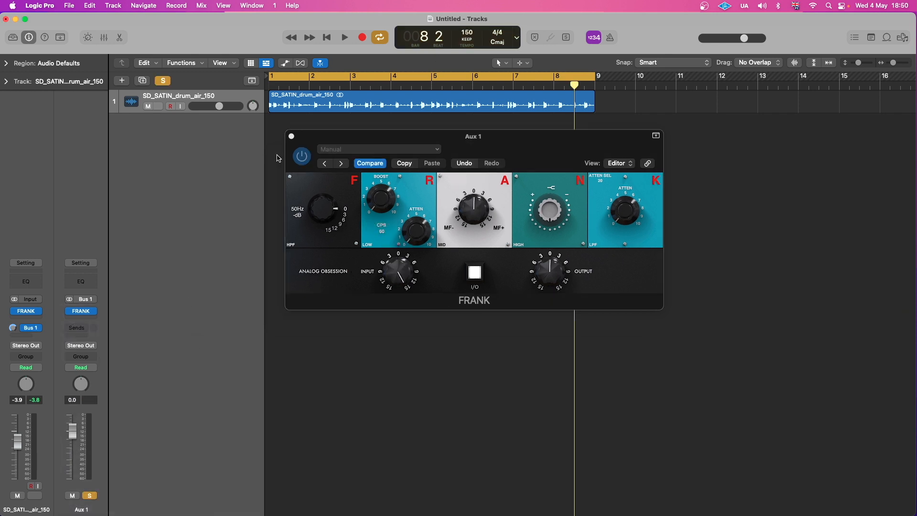
# Audition the parallel FRANK path, adjust the drum FRANK input, and solo the drum track
pyautogui.click(343, 36)
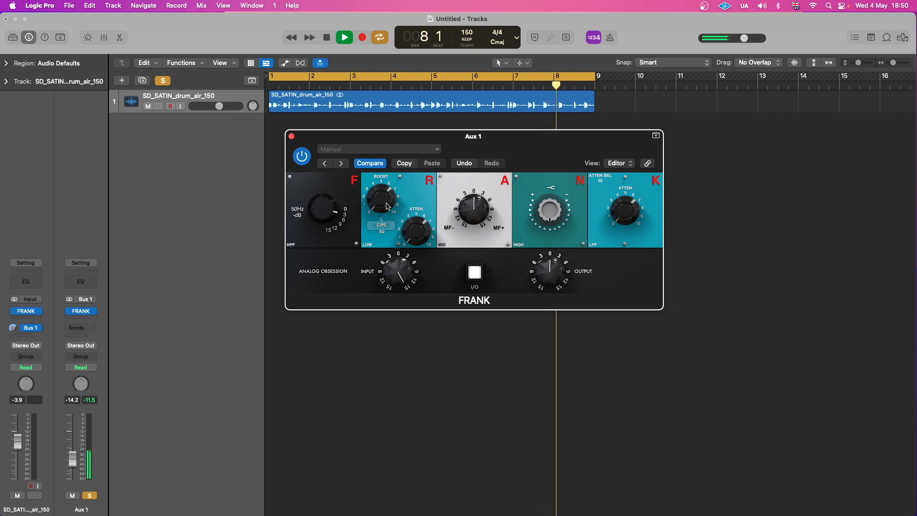
pyautogui.click(344, 37)
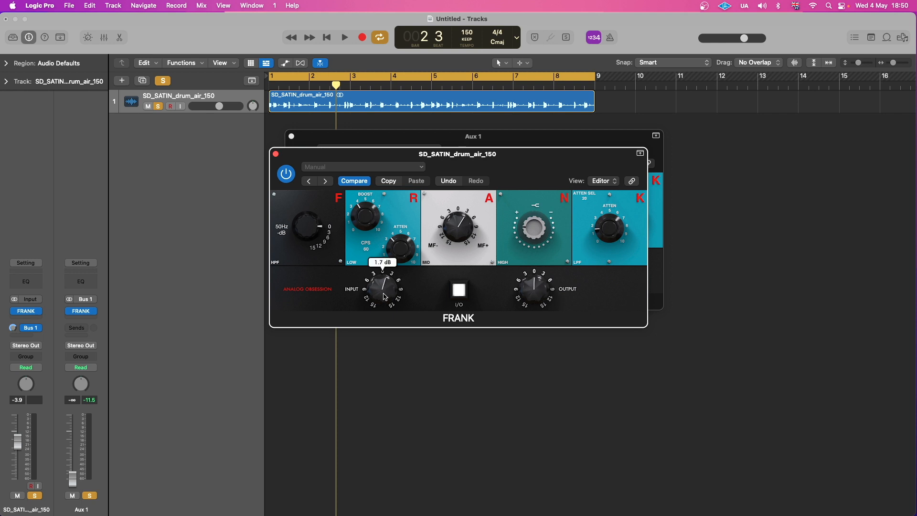
pyautogui.click(344, 37)
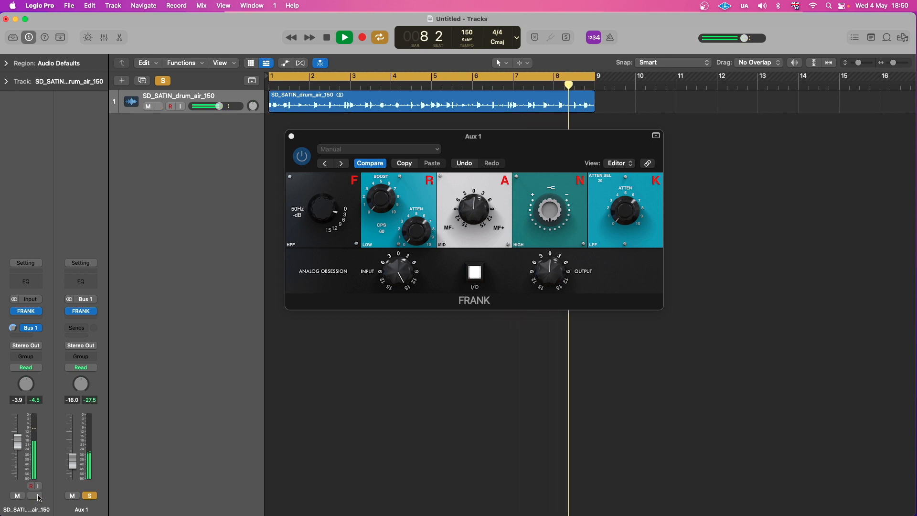
pyautogui.click(36, 495)
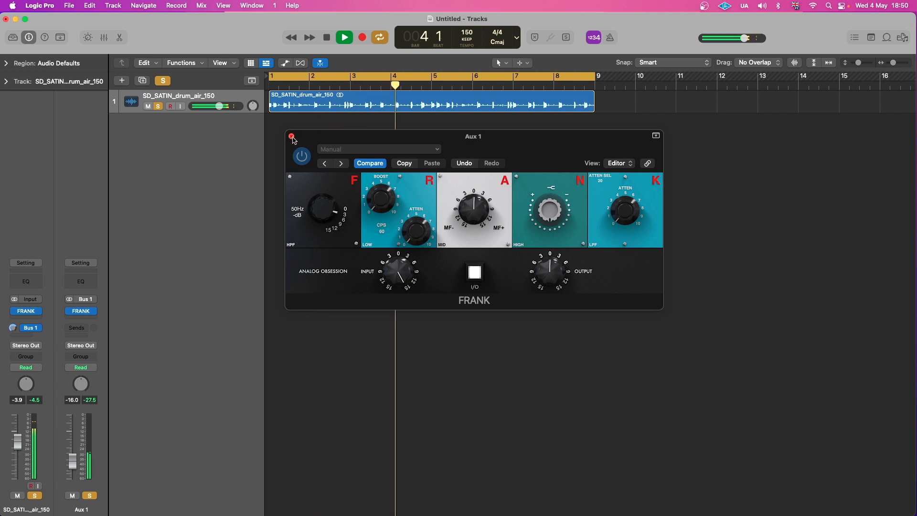
# Close the Aux 1 FRANK window and compare the drums with FRANK bypassed and re-enabled
pyautogui.click(292, 135)
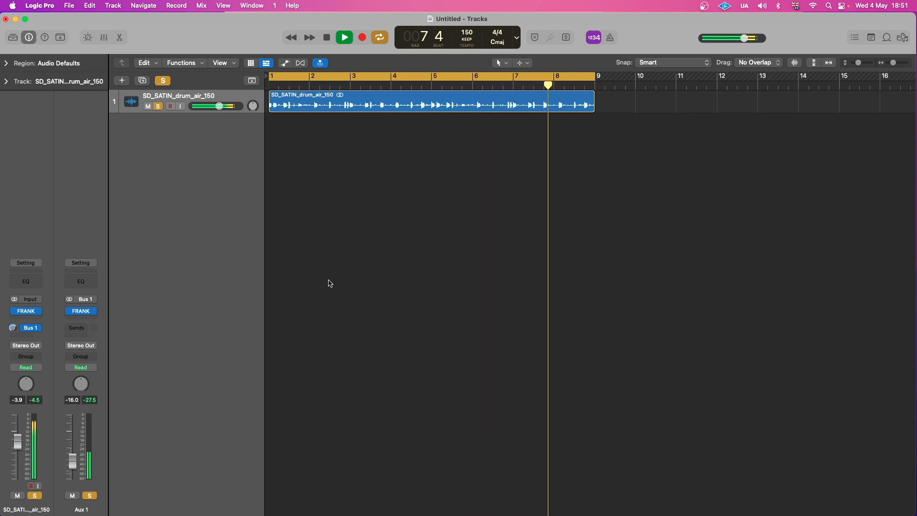
pyautogui.click(344, 37)
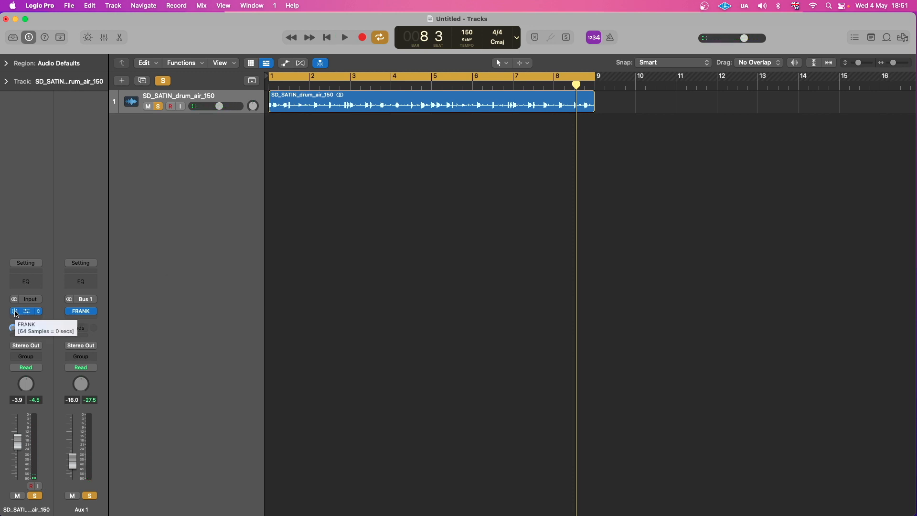
pyautogui.click(344, 37)
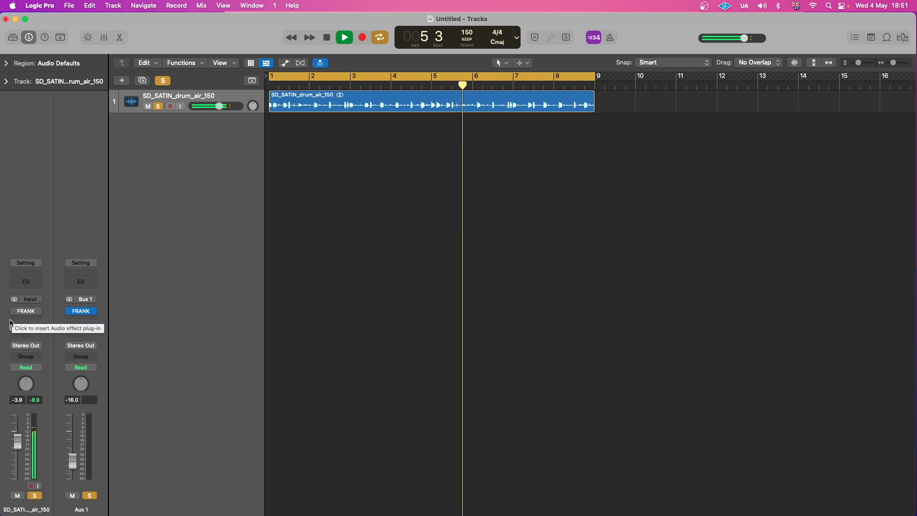
pyautogui.click(25, 327)
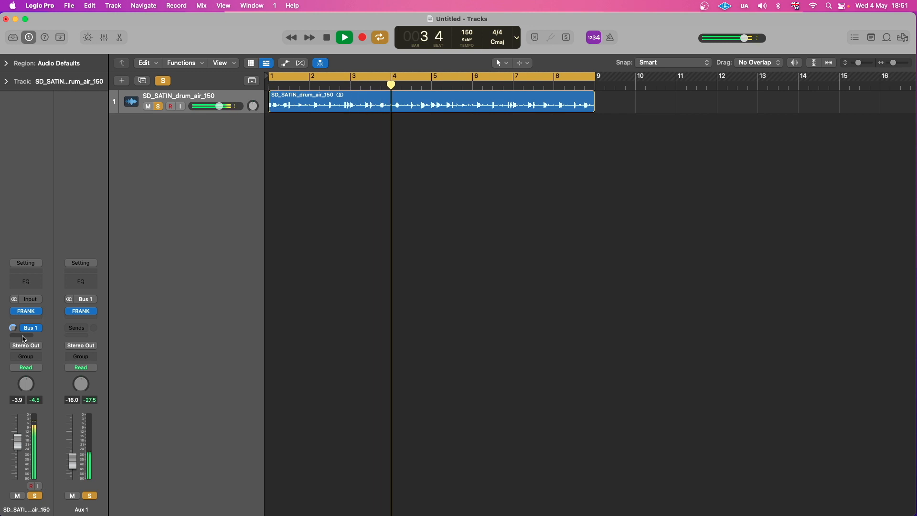
pyautogui.click(344, 37)
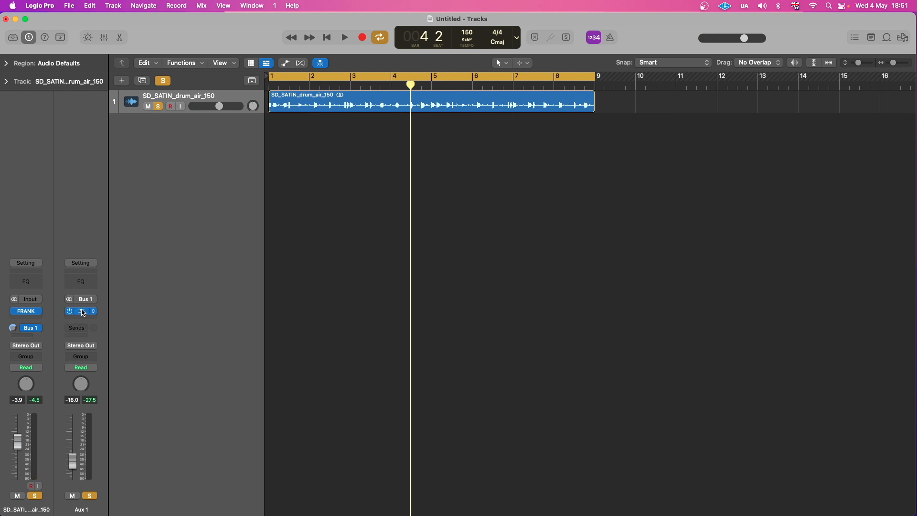
# Reopen the FRANK plugin window on the Aux 1 channel strip
pyautogui.doubleClick(80, 310)
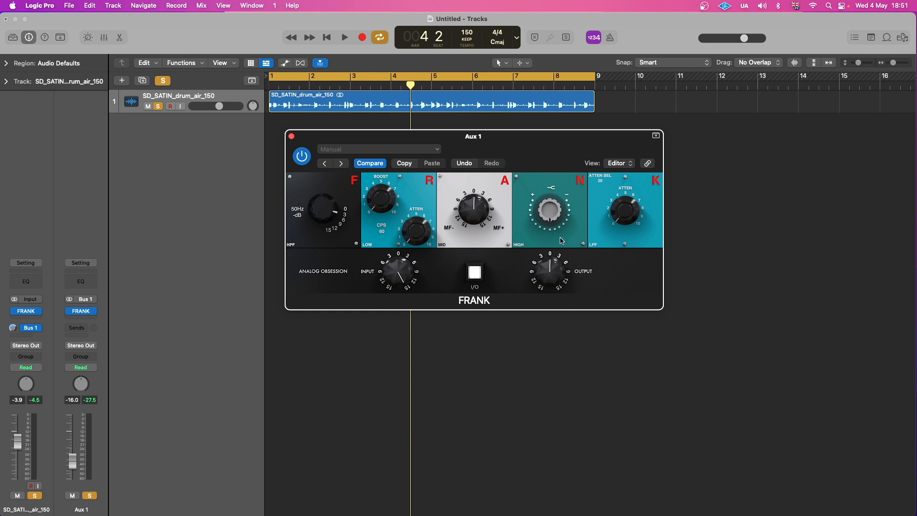
pyautogui.moveTo(322, 271)
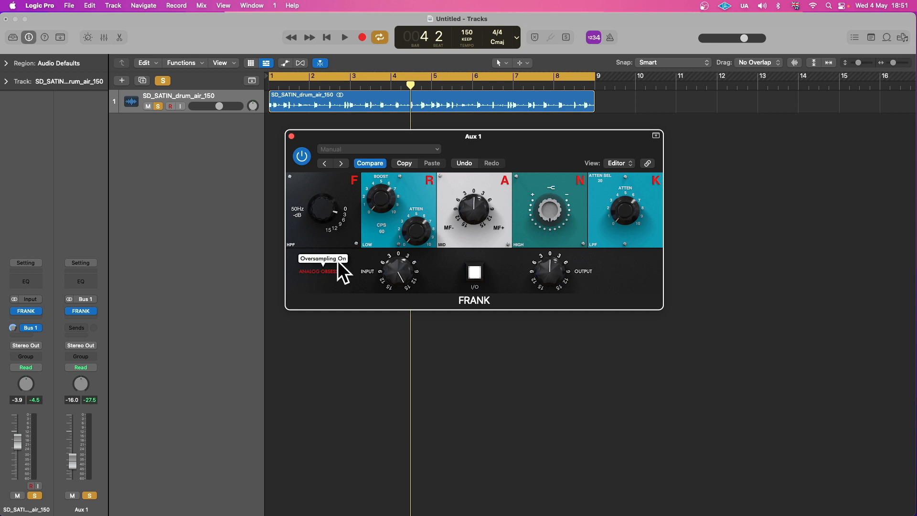
pyautogui.moveTo(325, 274)
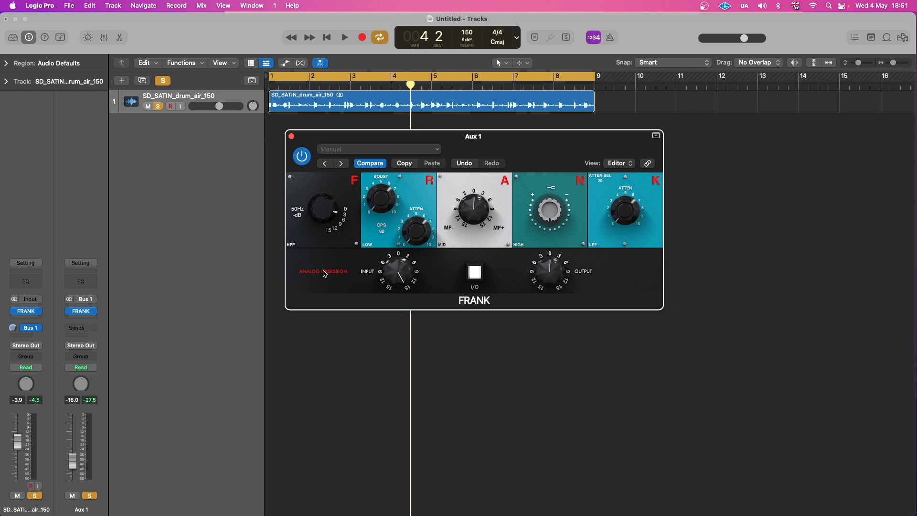